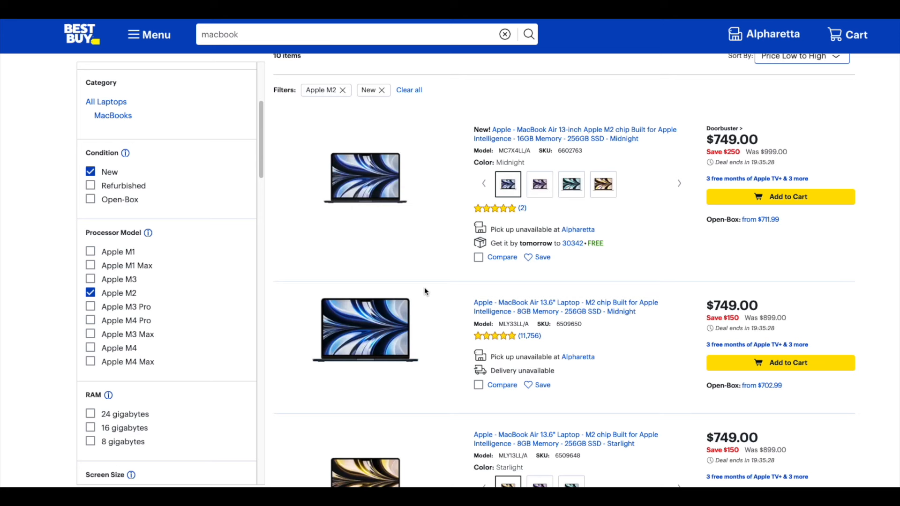
{"action": "mouse_move", "coordinate": [393, 283]}
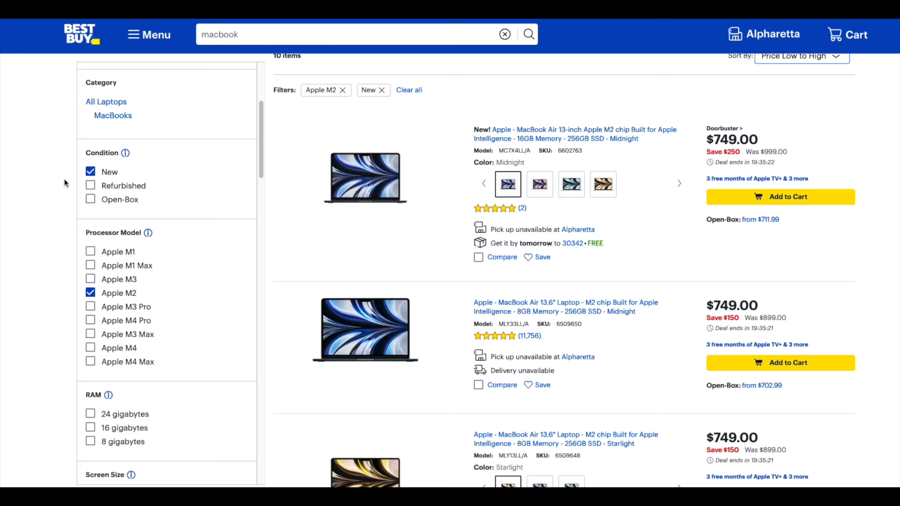
{"action": "mouse_move", "coordinate": [69, 293]}
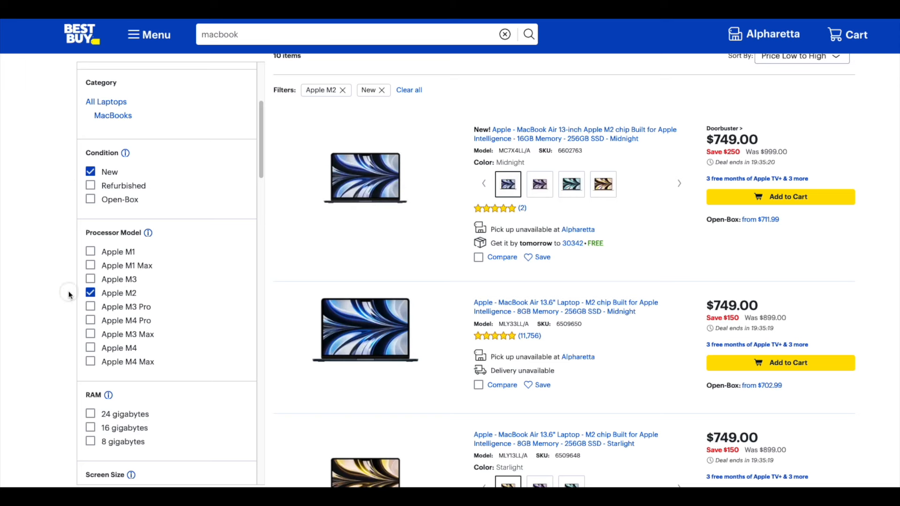
{"action": "mouse_move", "coordinate": [765, 183]}
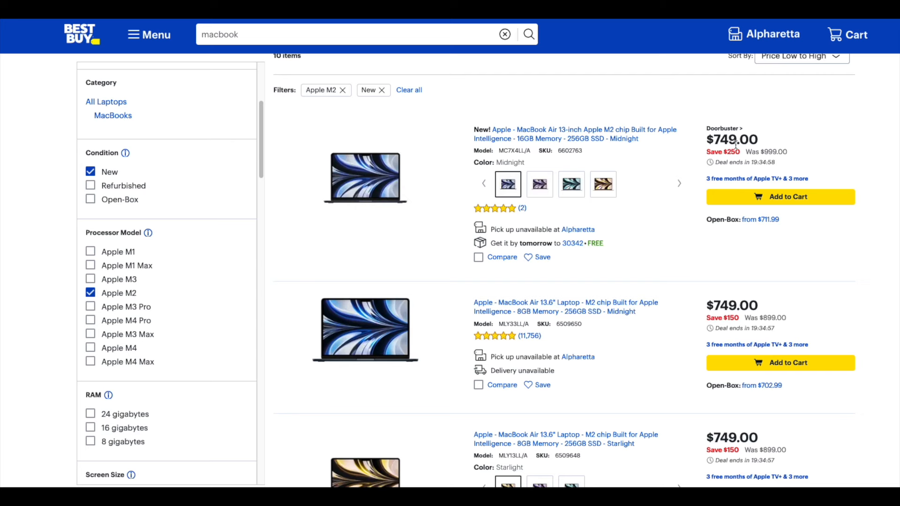
{"action": "scroll", "scroll_direction": "down", "scroll_amount": 3}
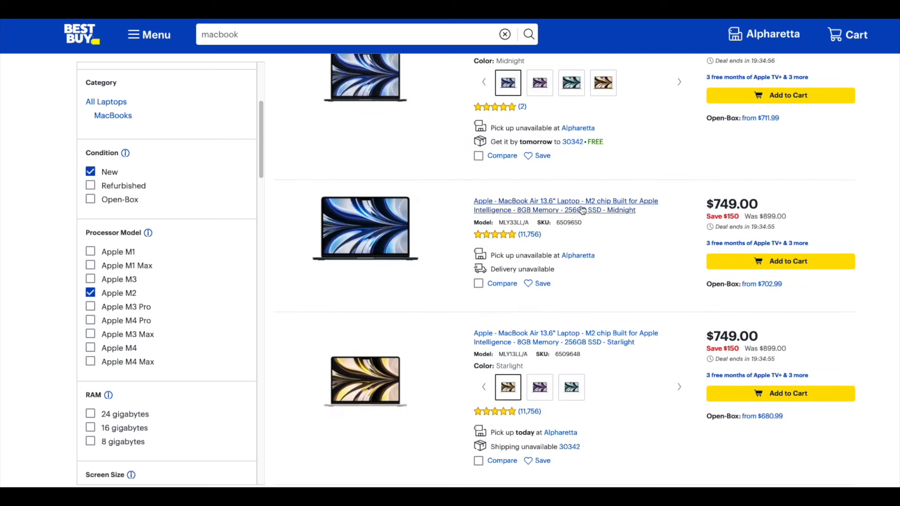
{"action": "mouse_move", "coordinate": [555, 211]}
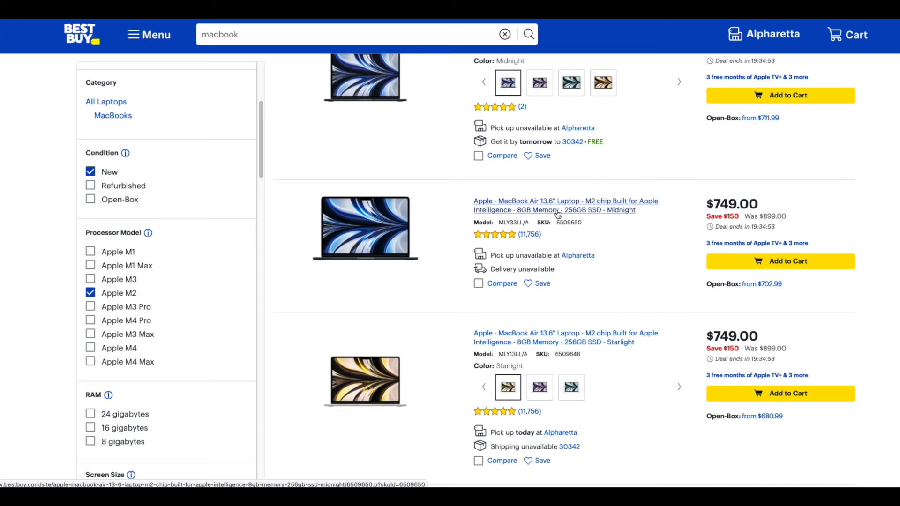
{"action": "mouse_move", "coordinate": [536, 214]}
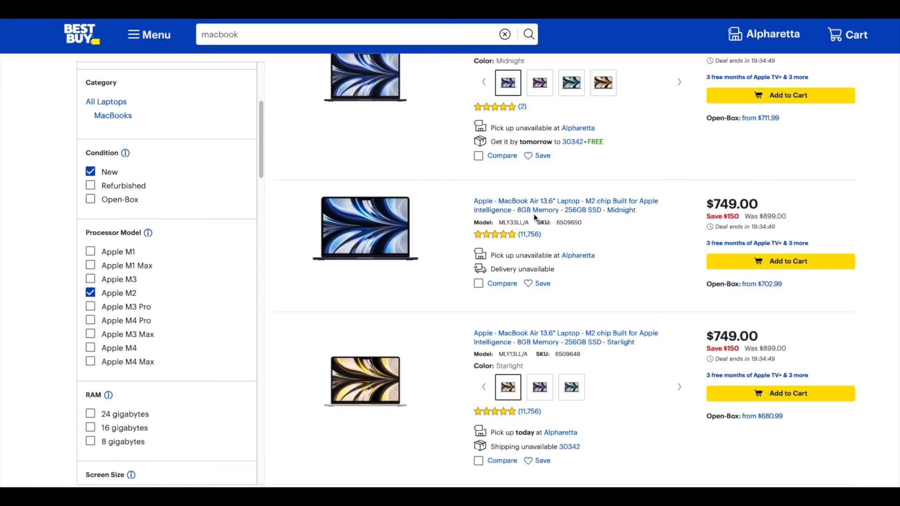
{"action": "mouse_move", "coordinate": [575, 213]}
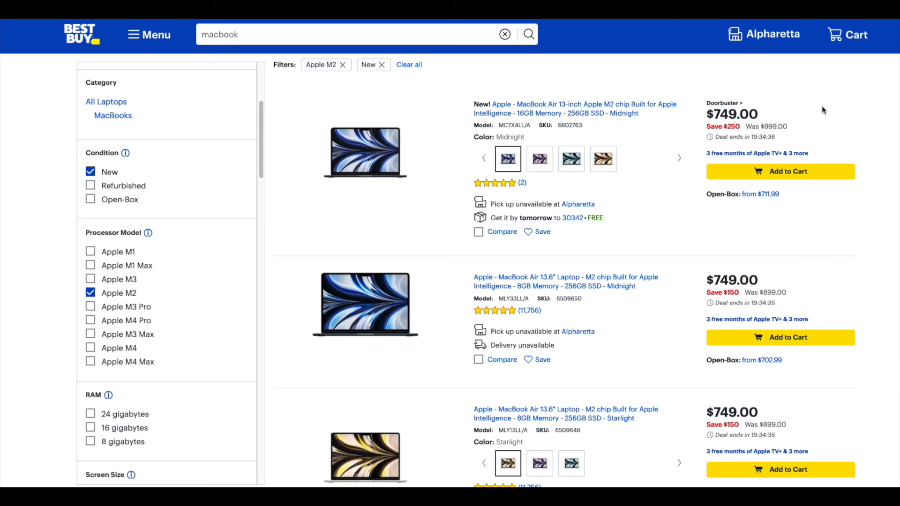
{"action": "mouse_move", "coordinate": [272, 283]}
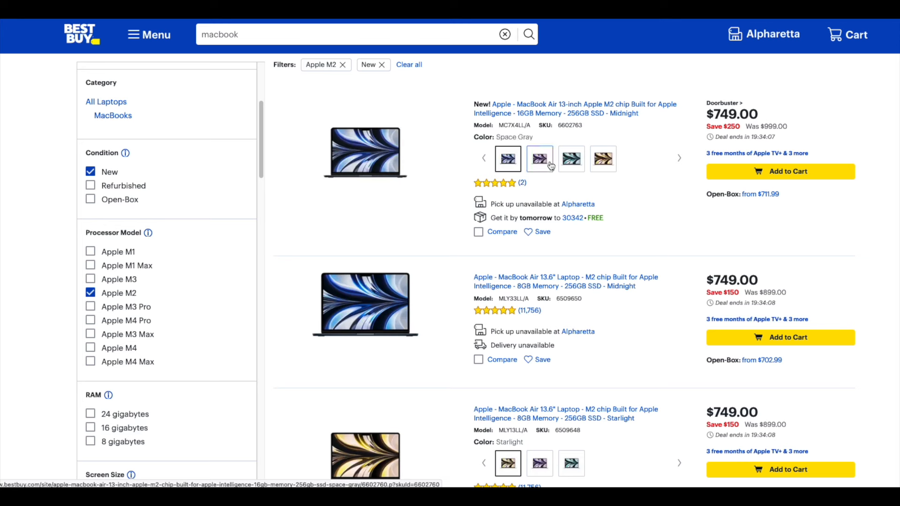
{"action": "left_click", "coordinate": [508, 159]}
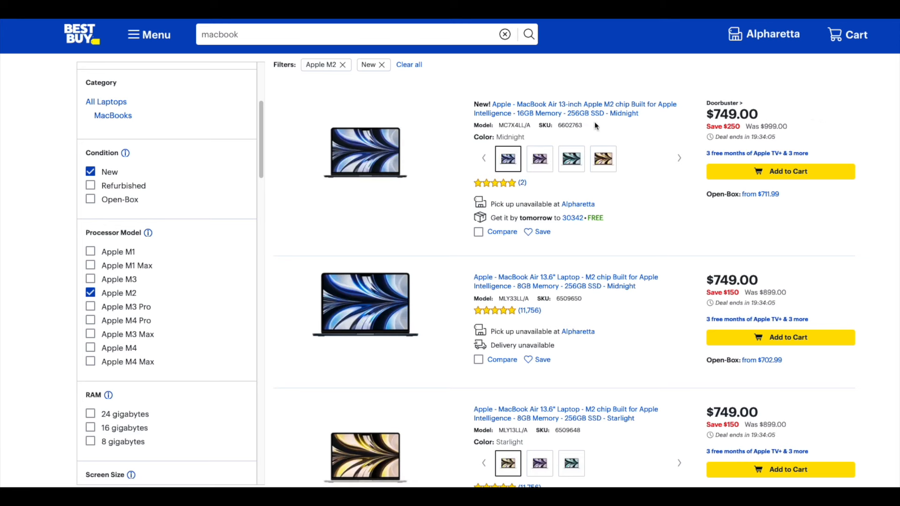